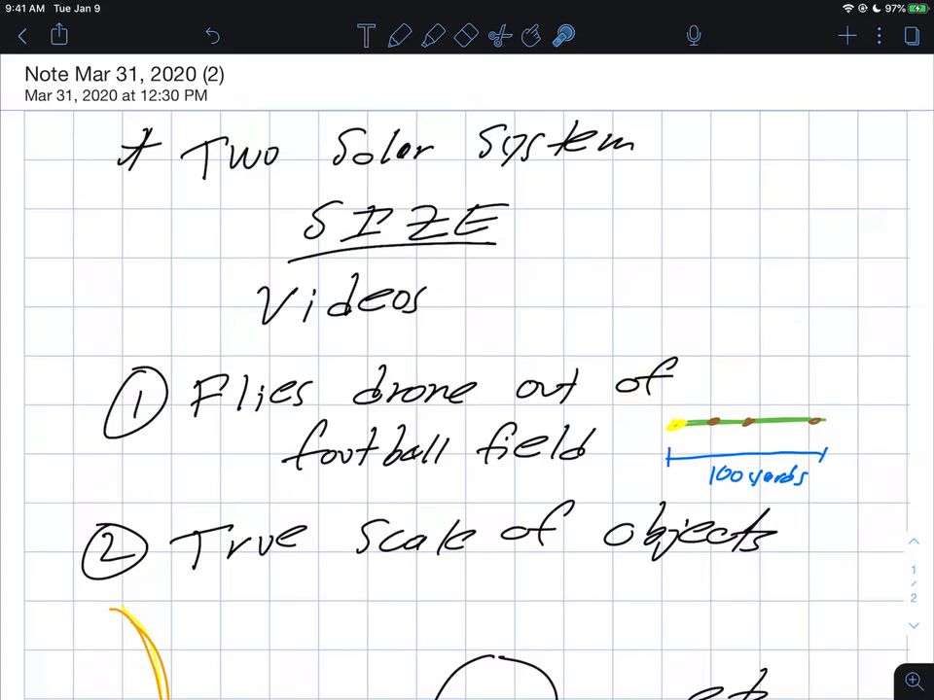
- Draw a blue circled S linked by a line to a circled M beside SIZE
scroll(down, 3)
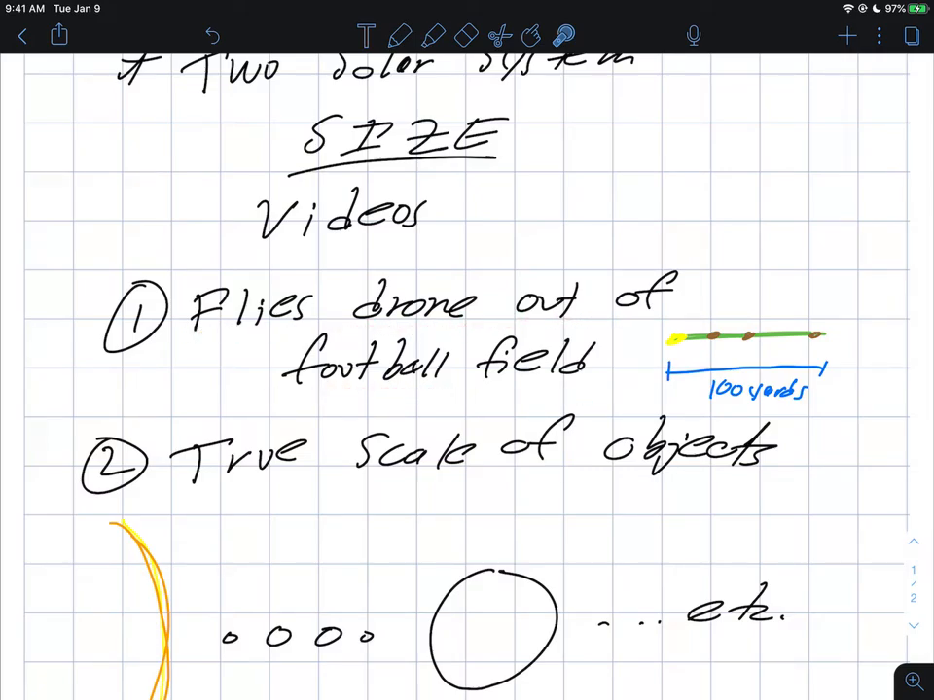
click(401, 35)
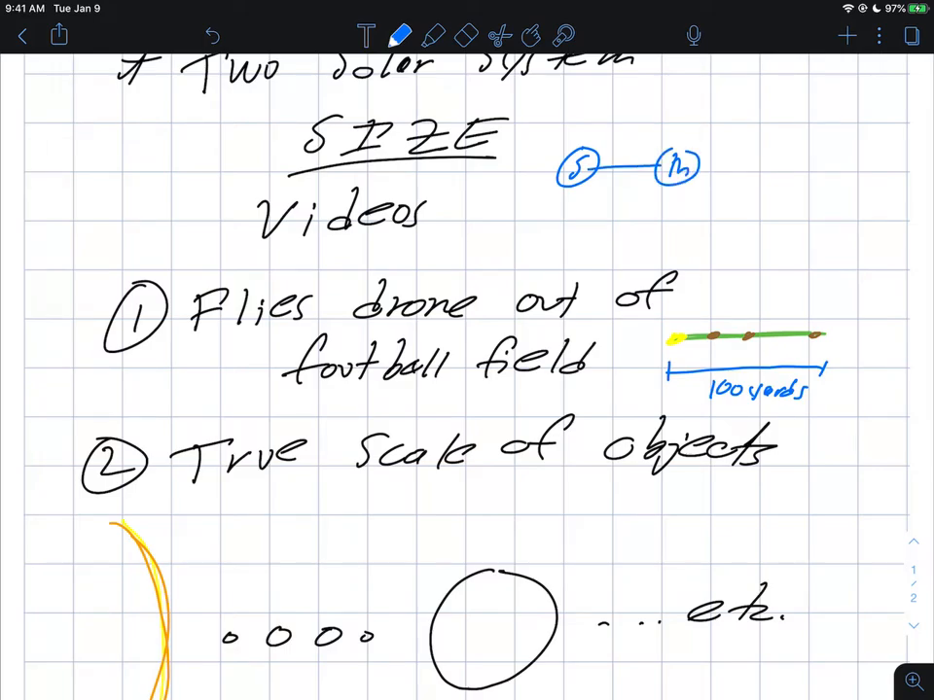
- Add circled V and E to the blue sketch, labelled '0.4AU?' and '???' above
text(0.4AU?)
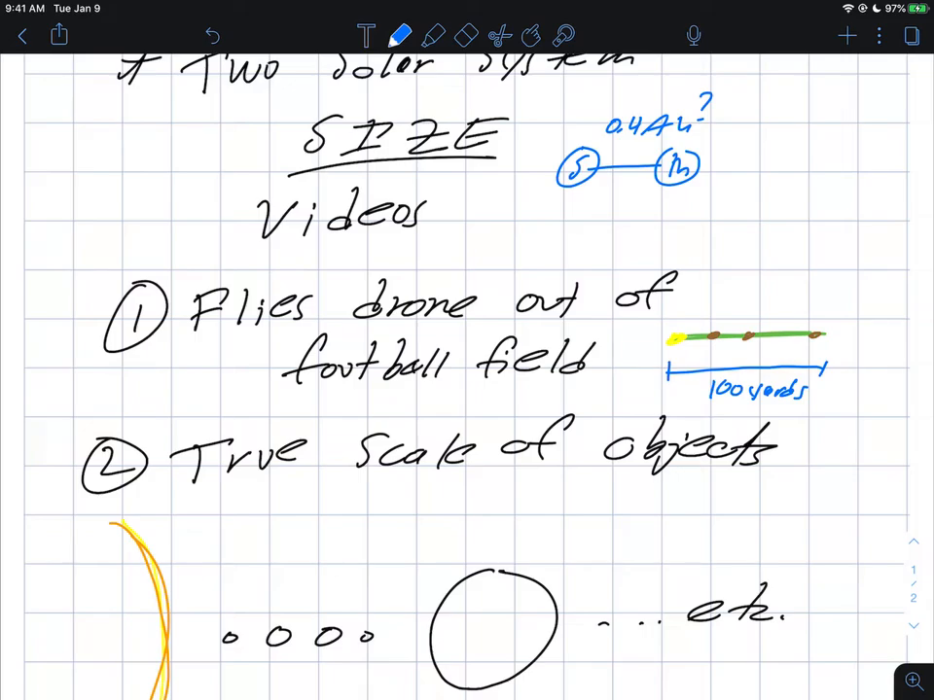
drag(700, 165, 773, 166)
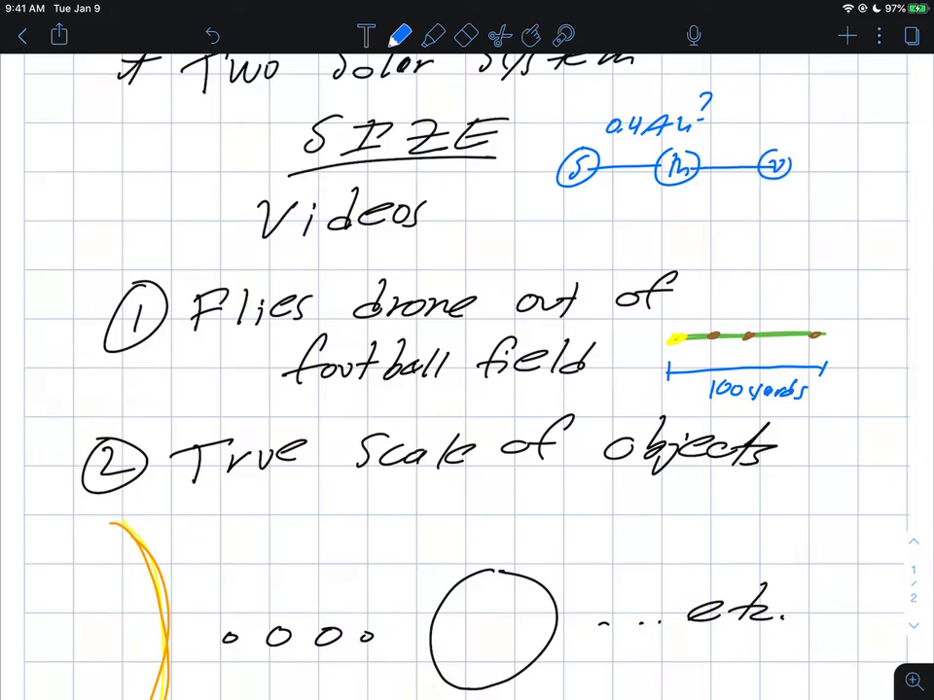
drag(792, 166, 870, 165)
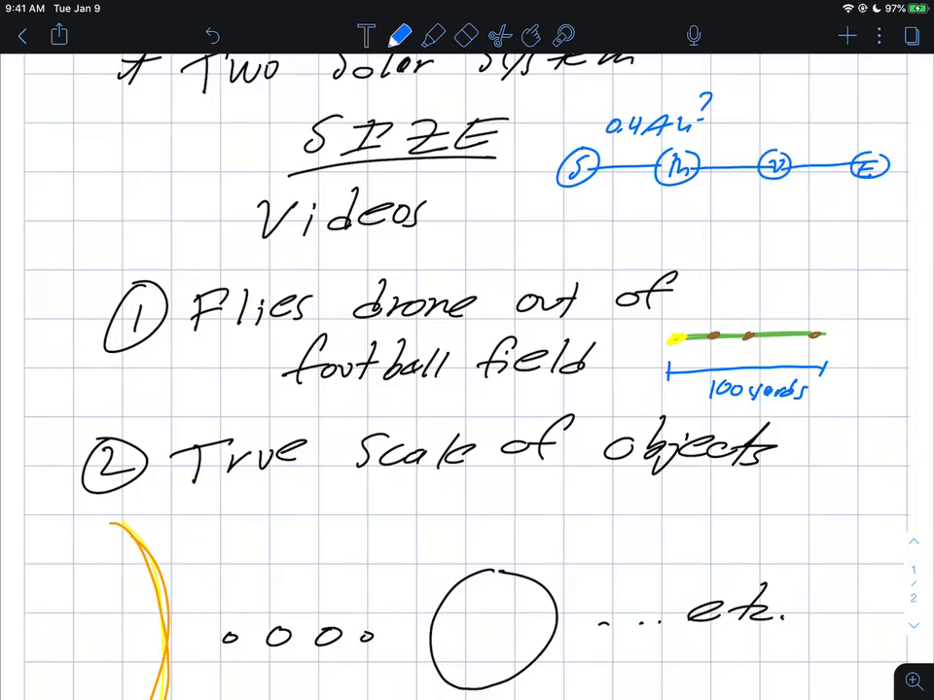
text(???)
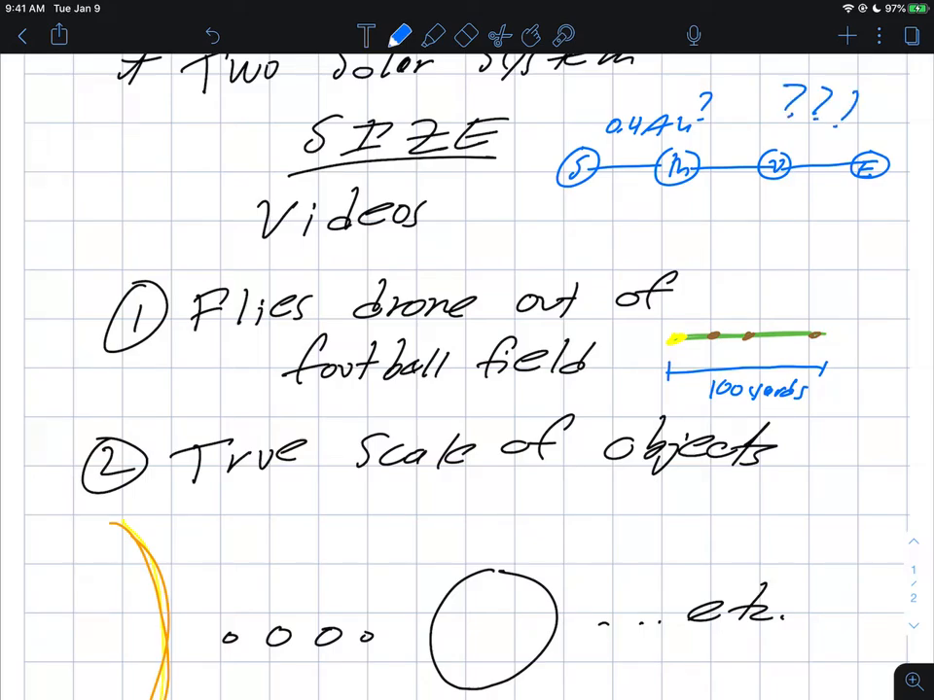
click(568, 174)
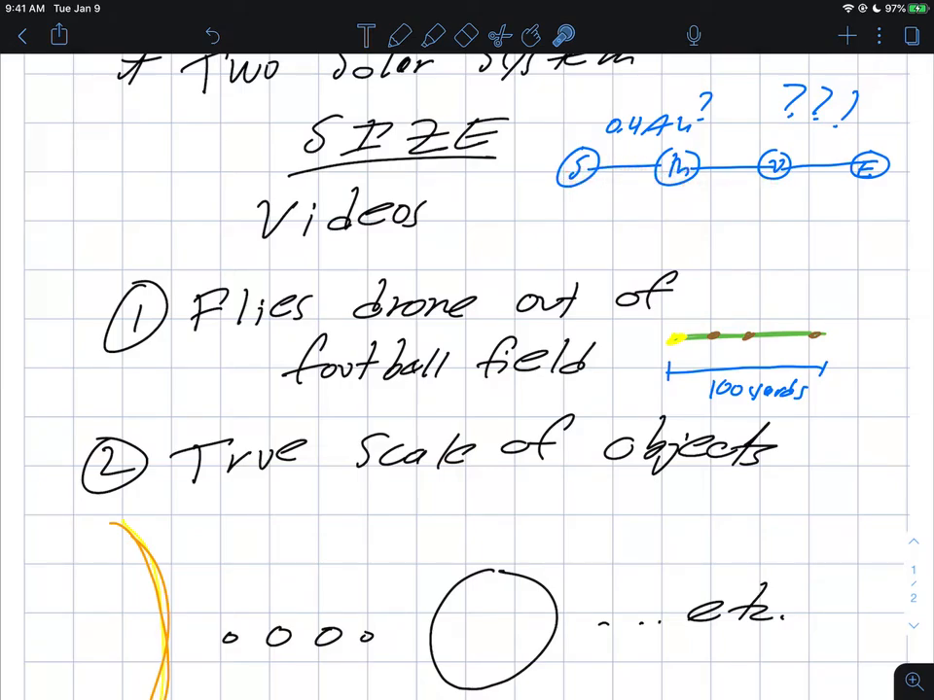
- Sketch a black drone above the football field with a dashed flight arrow to the right
scroll(down, 3)
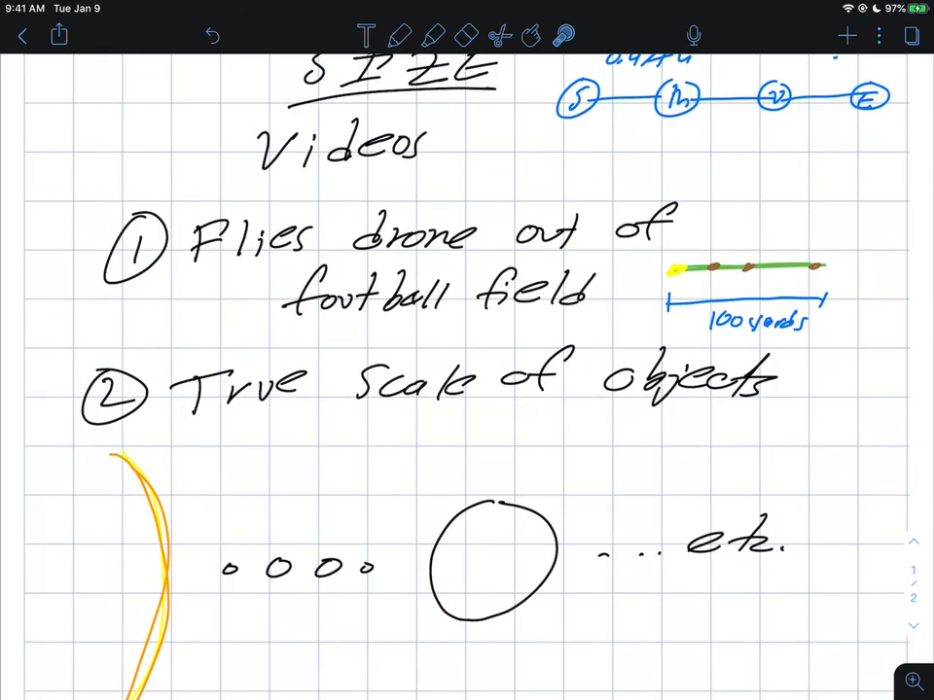
scroll(down, 3)
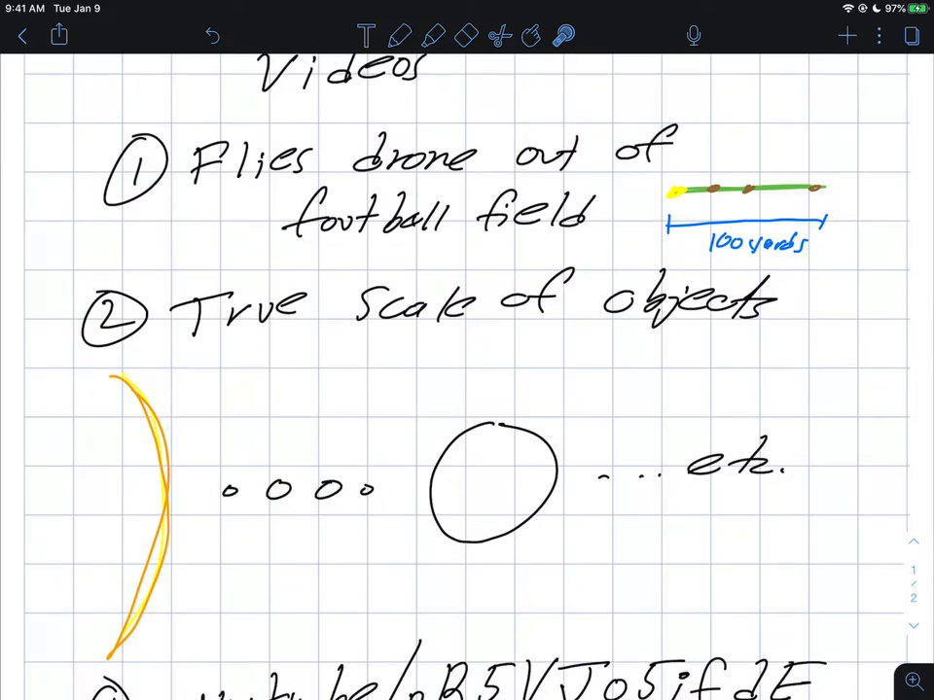
click(313, 249)
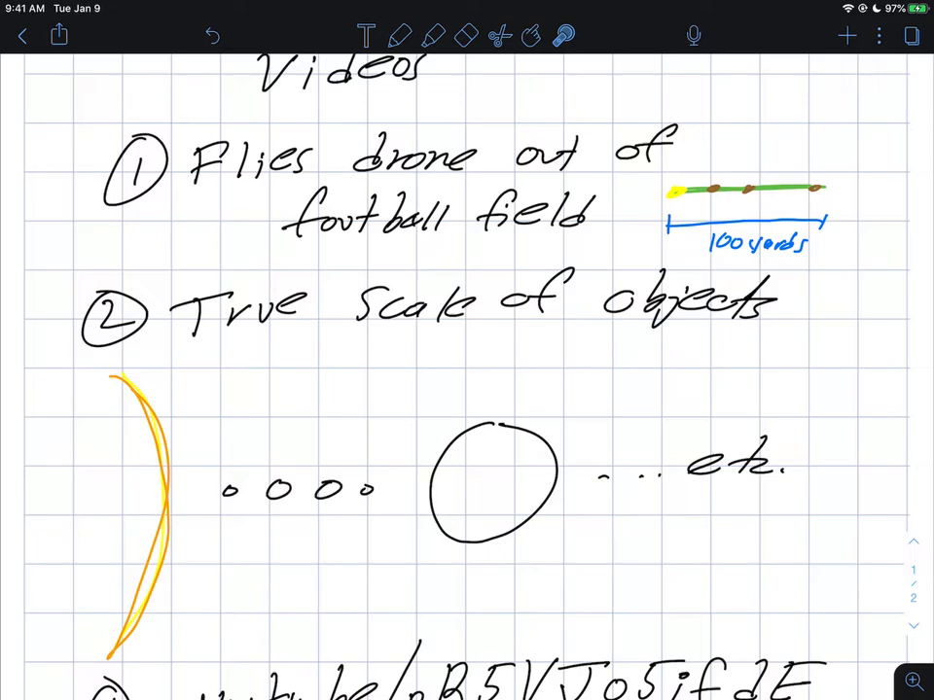
click(677, 211)
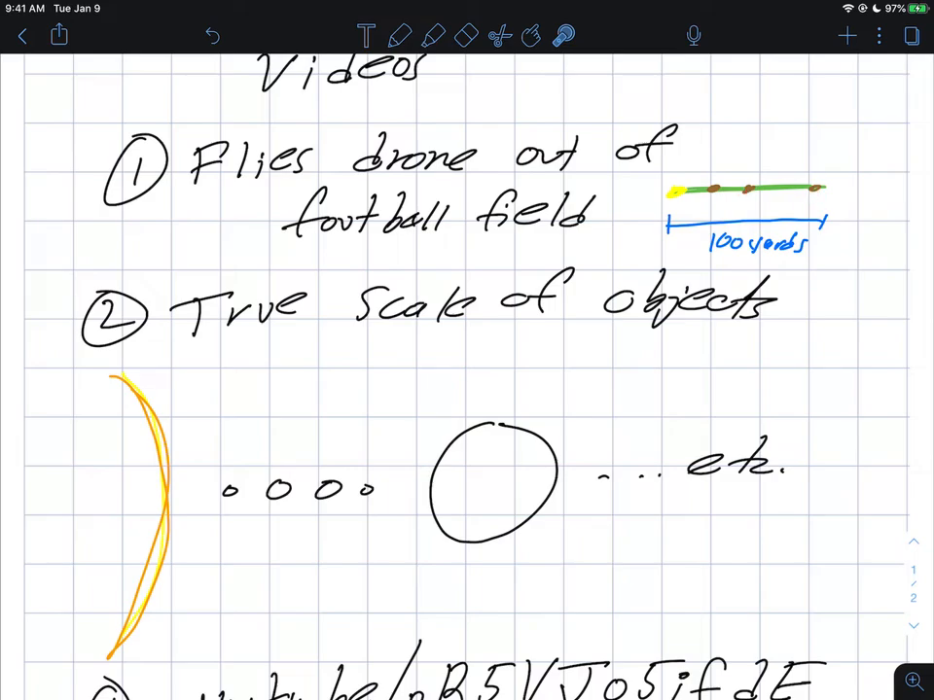
click(651, 197)
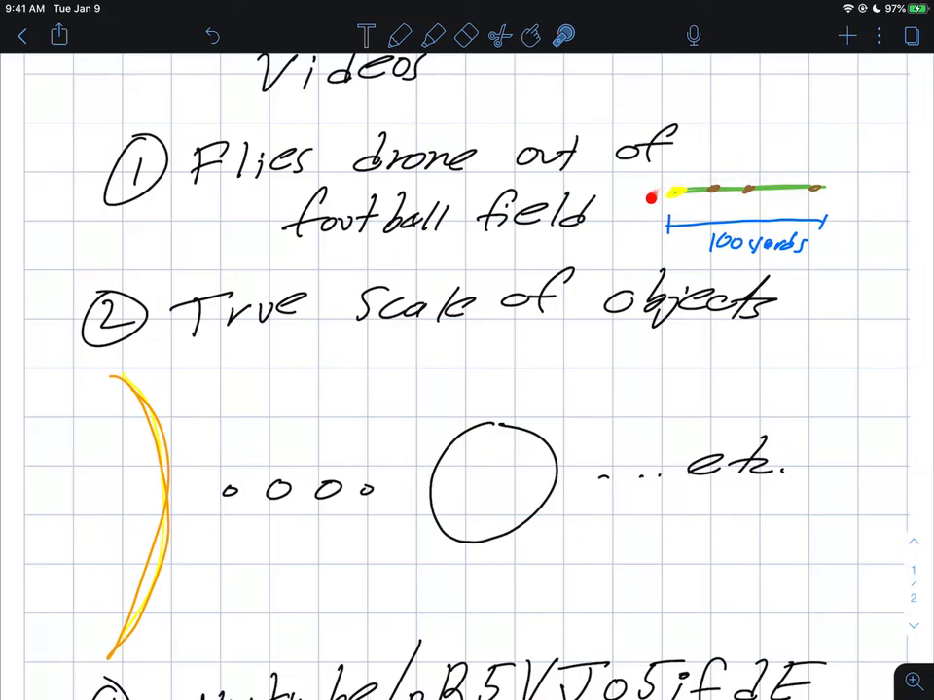
click(402, 36)
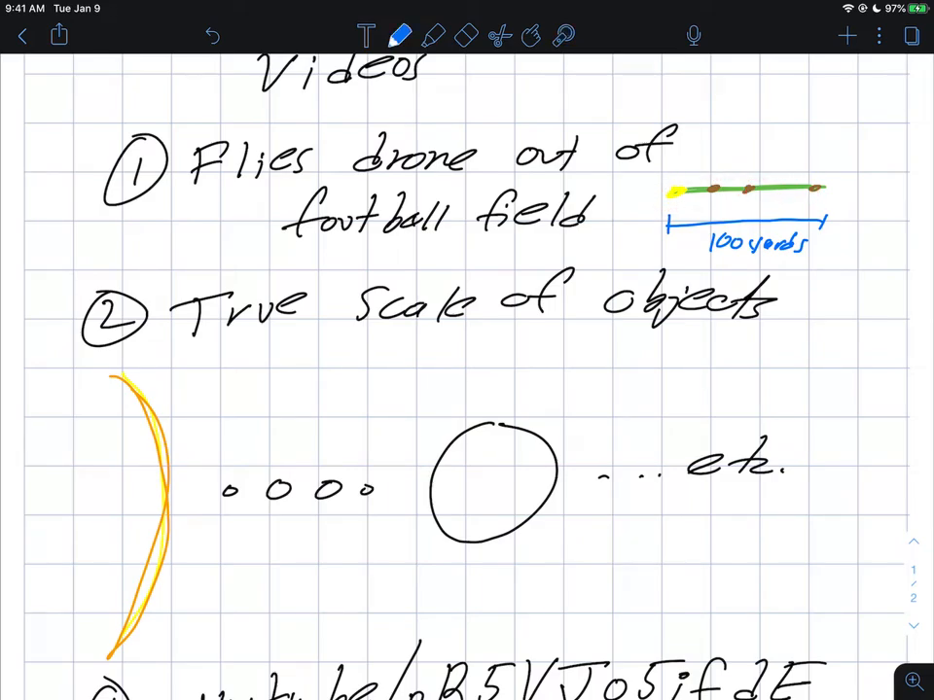
click(400, 36)
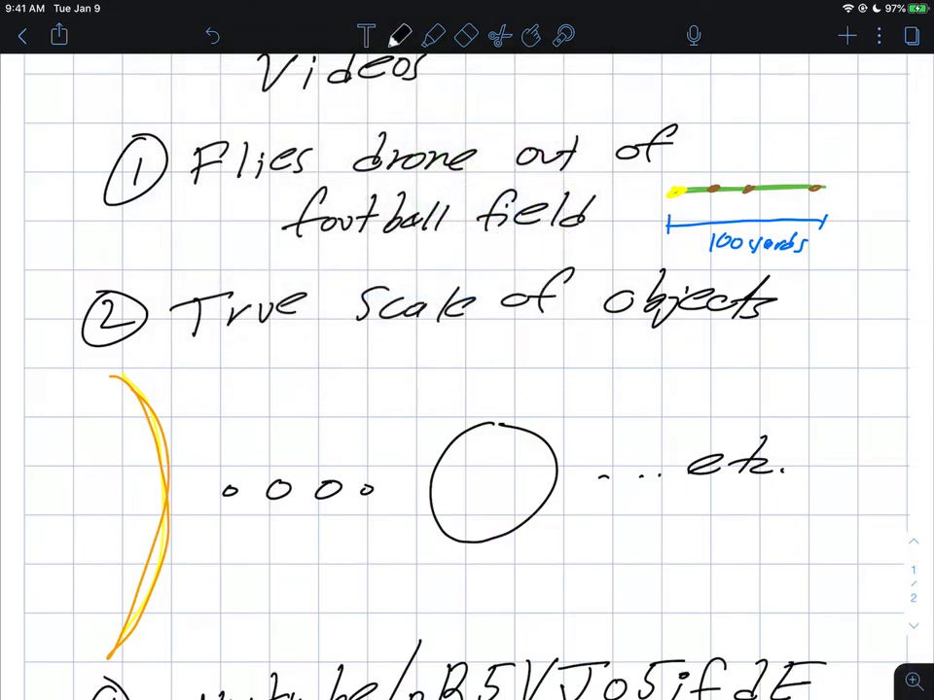
drag(728, 155, 751, 141)
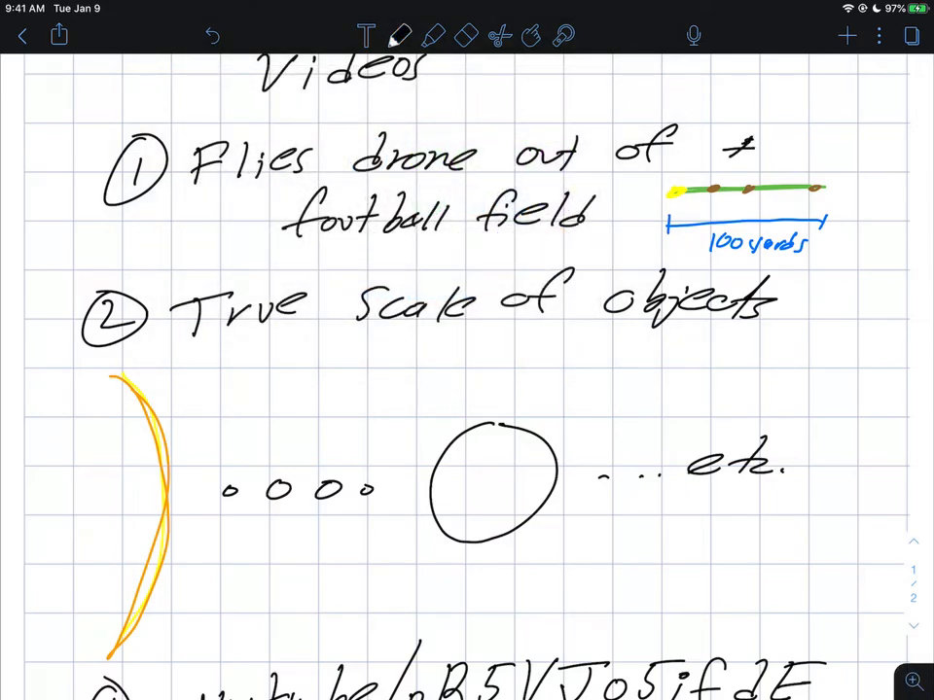
drag(724, 155, 817, 117)
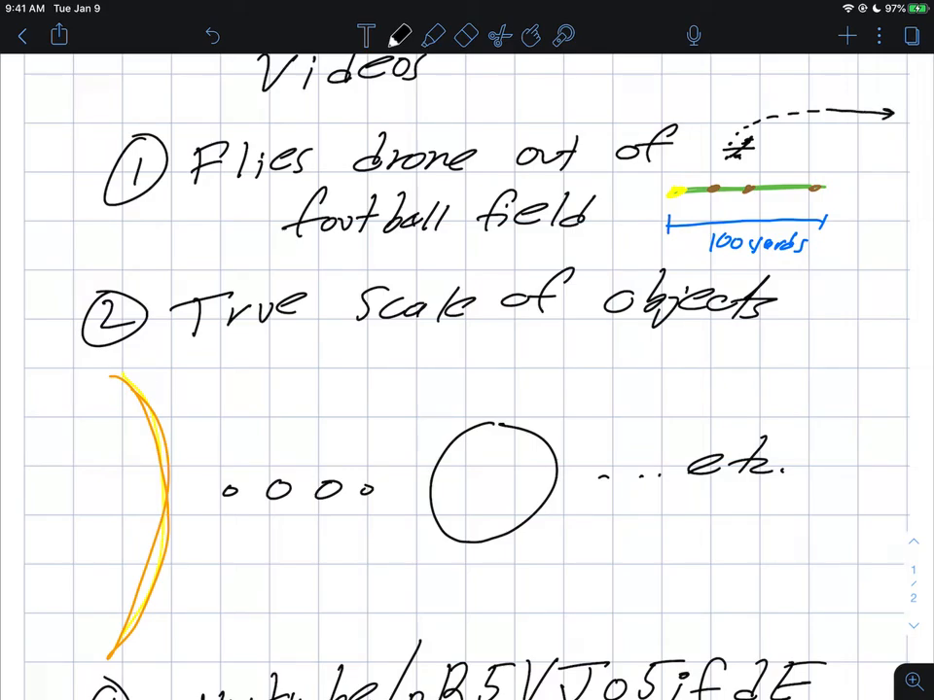
scroll(down, 3)
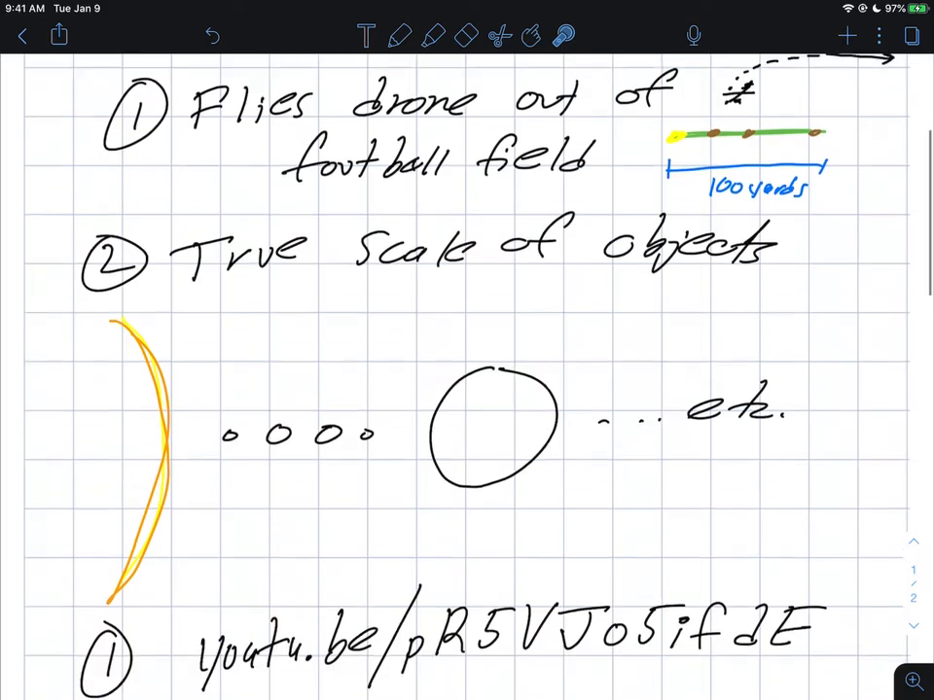
- Draw a blue box around the True Scale planet sizes row, with a circled S
scroll(down, 3)
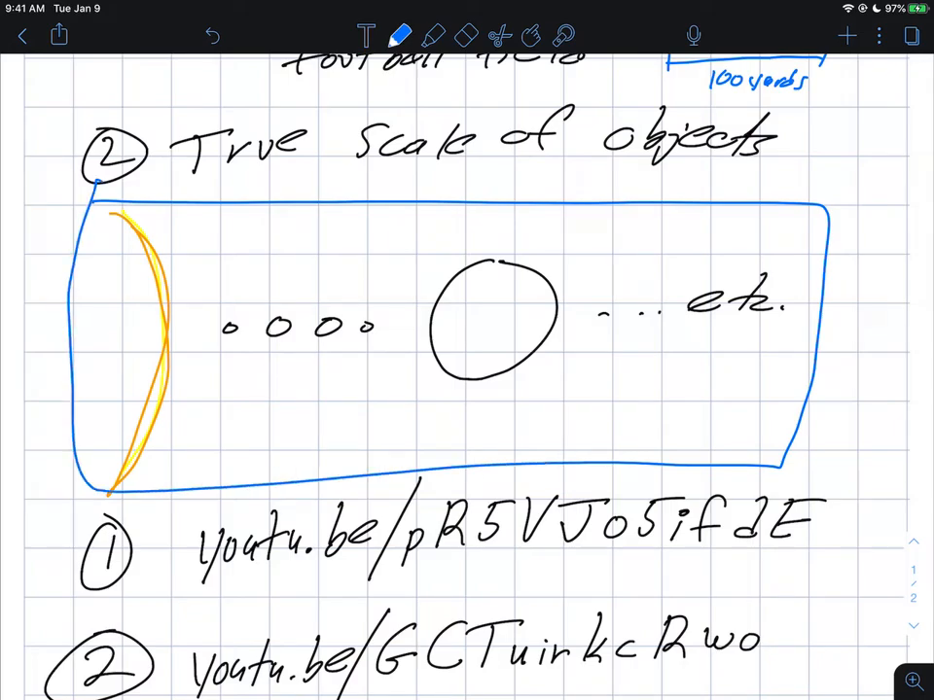
drag(82, 336, 117, 311)
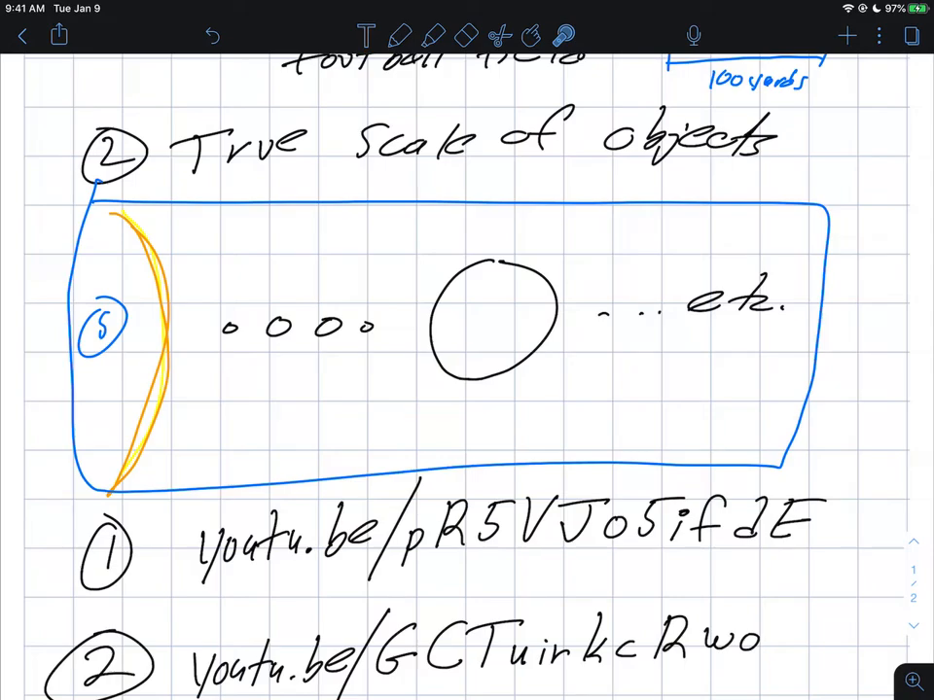
click(273, 347)
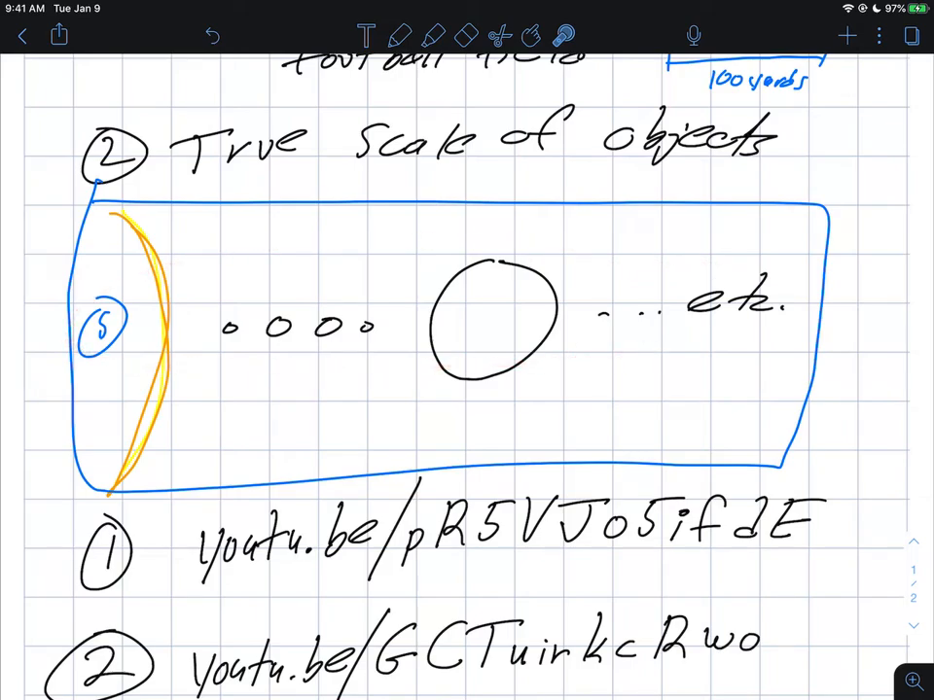
- Underline 'youtu.be' in both YouTube links with the blue pen
scroll(down, 3)
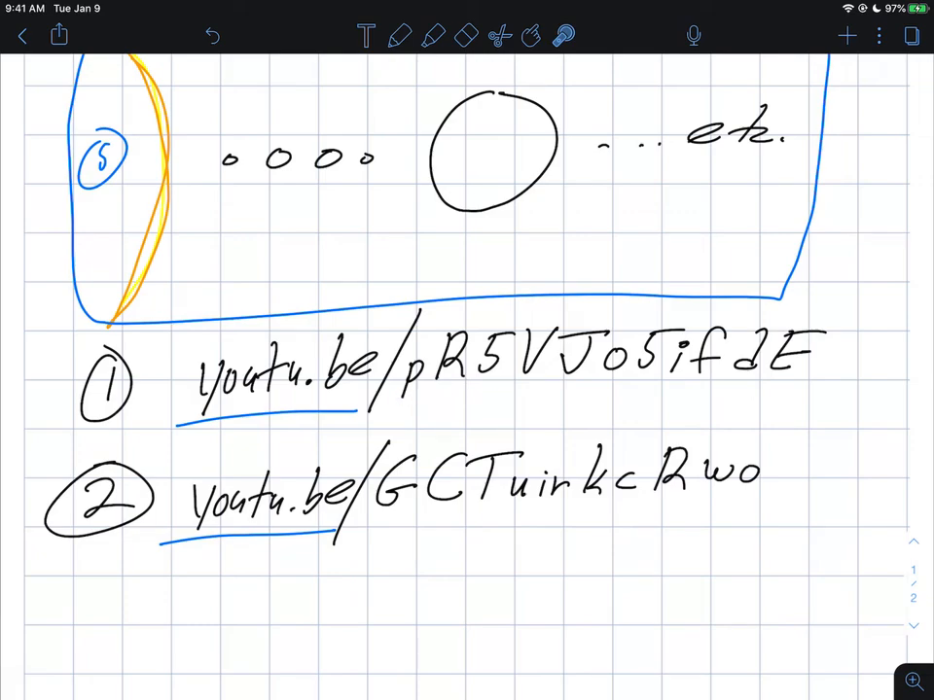
click(401, 36)
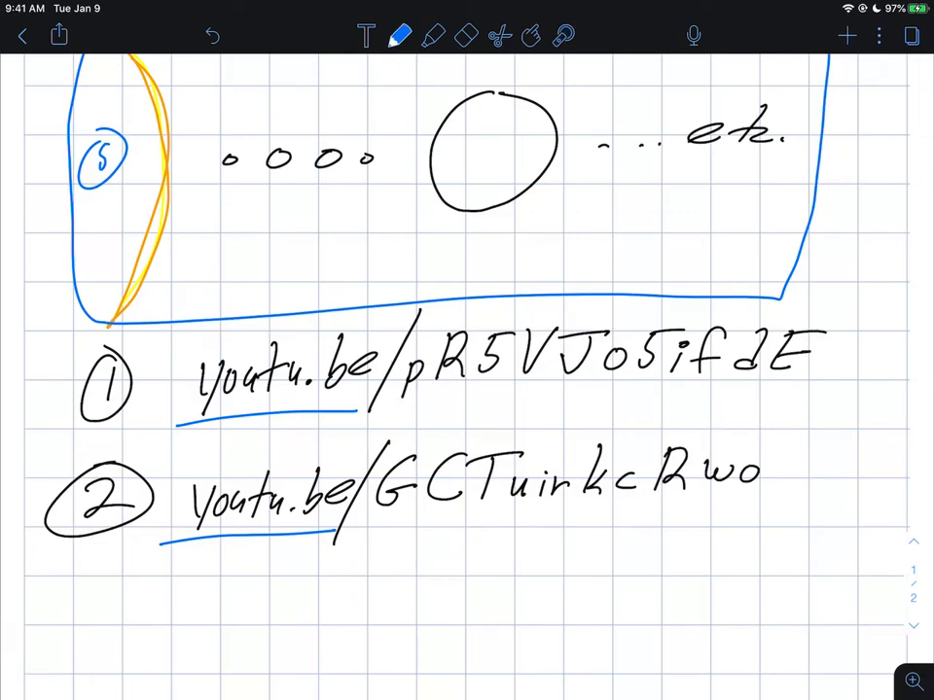